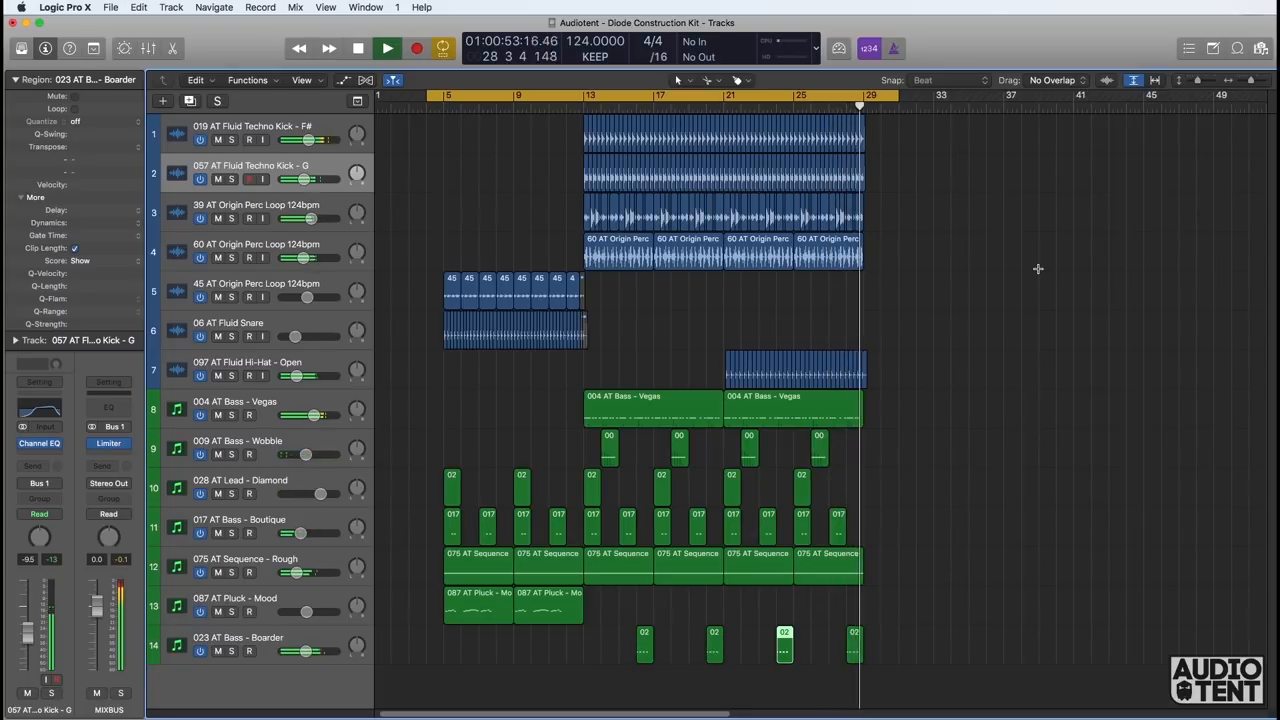
Step: Stop playback before selecting the 004 AT Bass - Vegas track
{"action": "left_click", "coordinate": [356, 48]}
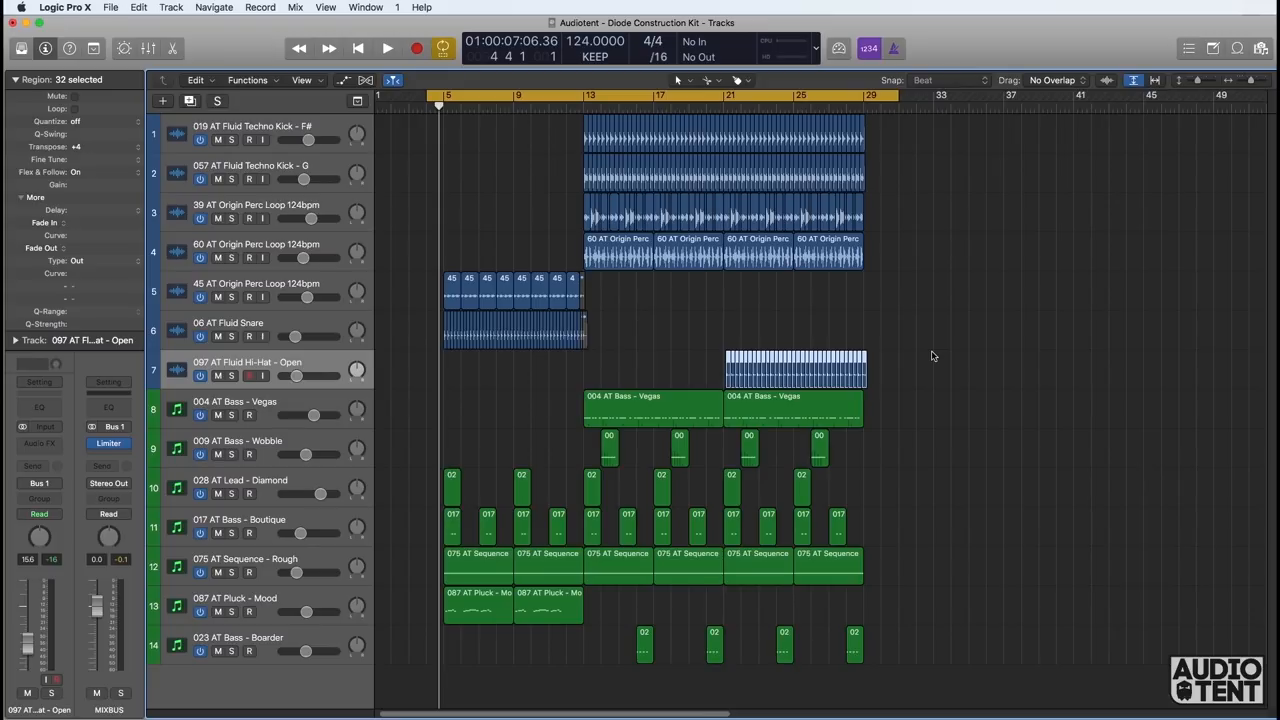
{"action": "mouse_move", "coordinate": [300, 400]}
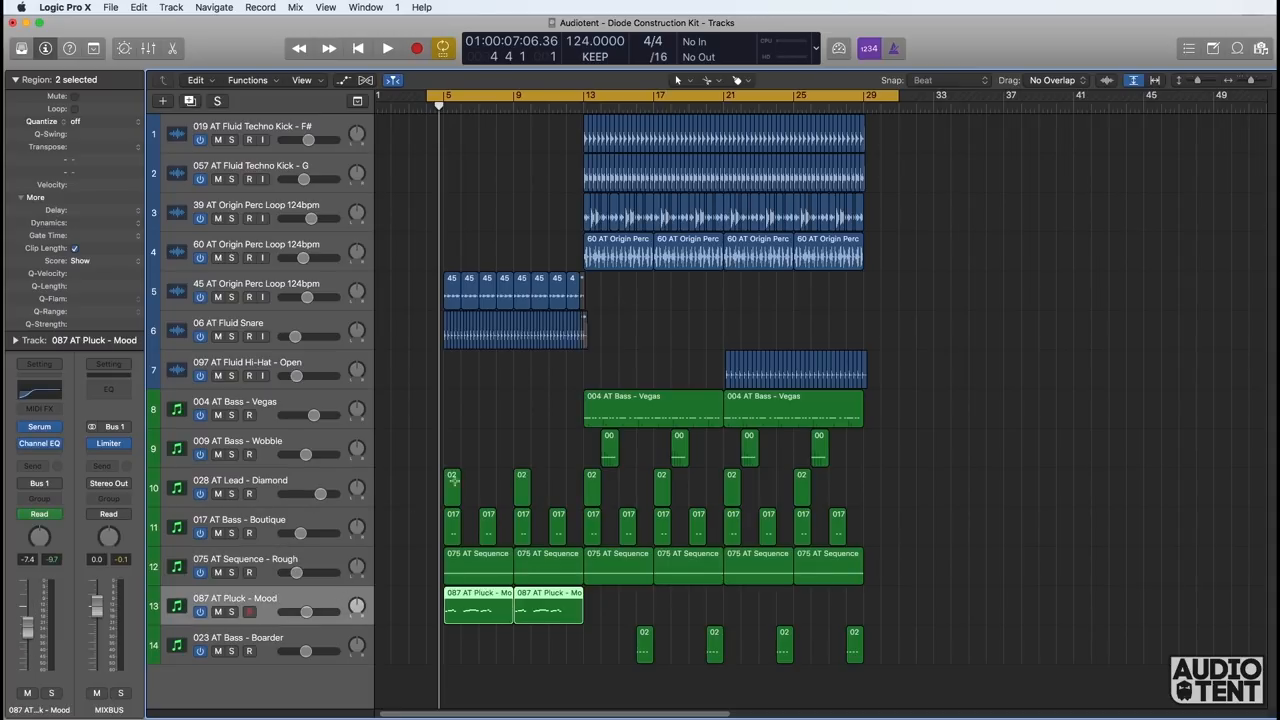
{"action": "mouse_move", "coordinate": [388, 410]}
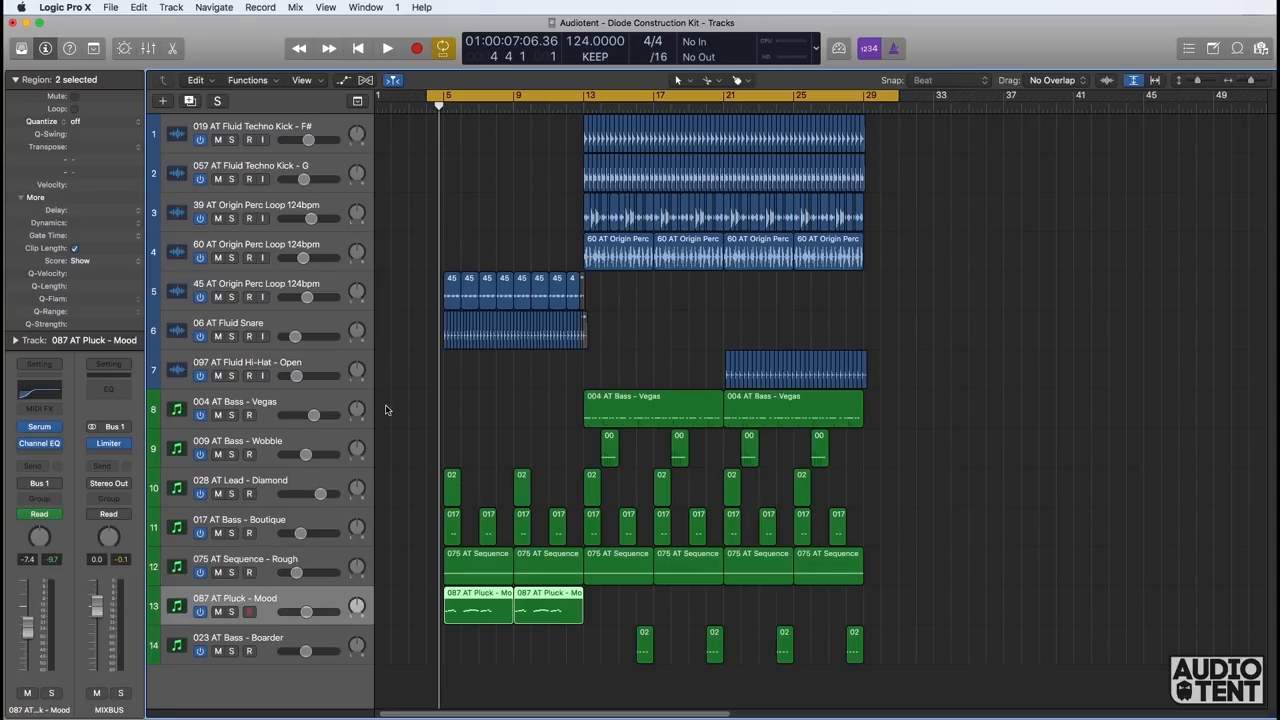
{"action": "mouse_move", "coordinate": [316, 400]}
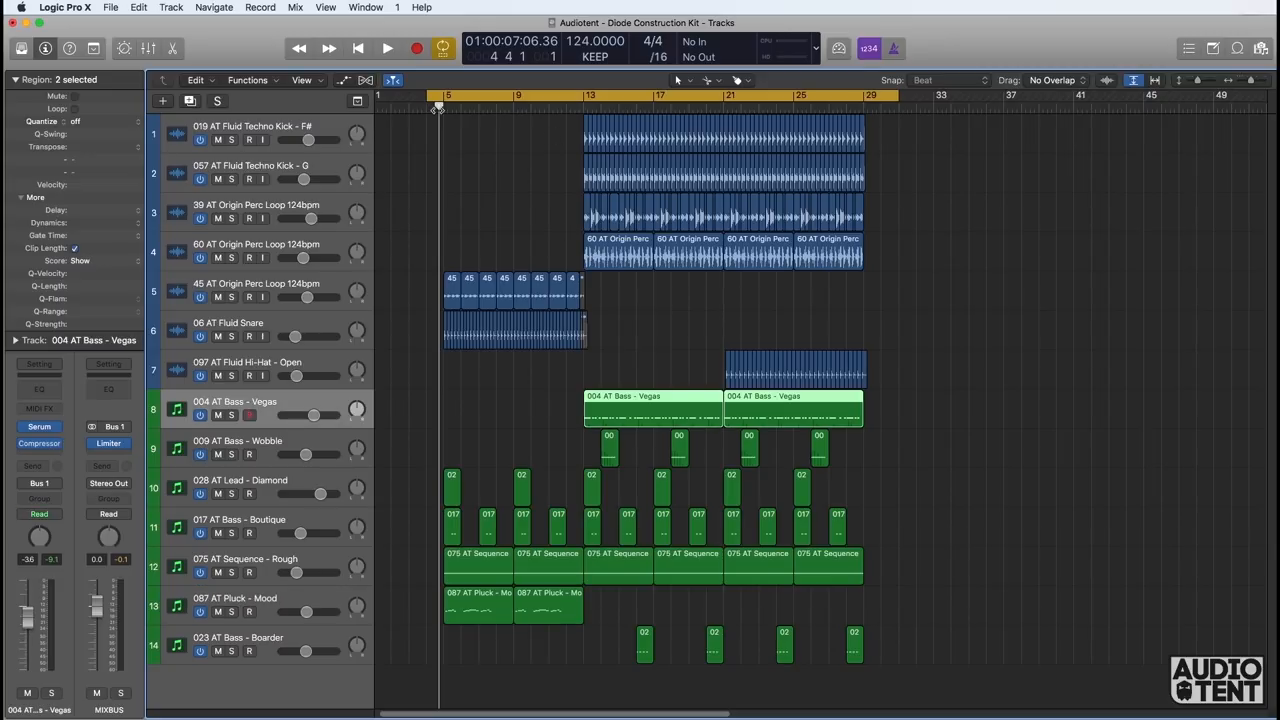
Step: Audition the 004 AT Bass - Vegas Serum patch from bar 13, then stop playback
{"action": "left_click", "coordinate": [584, 96]}
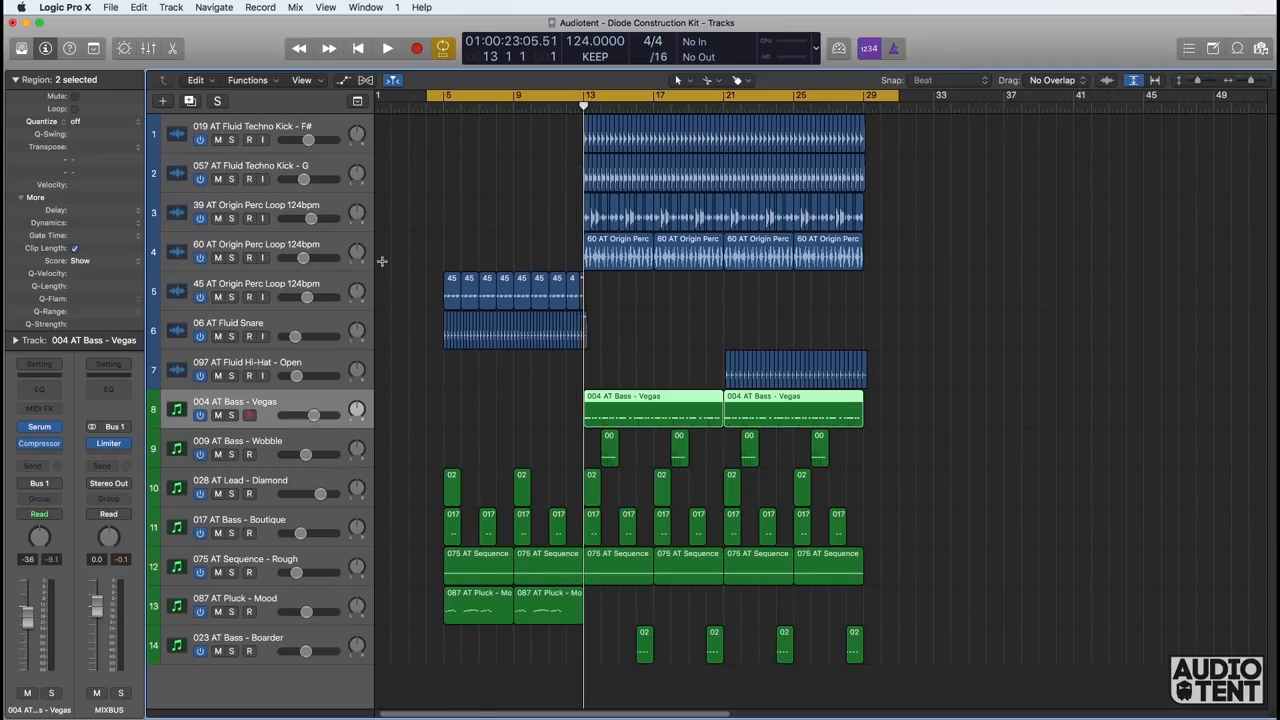
{"action": "left_click", "coordinate": [216, 414]}
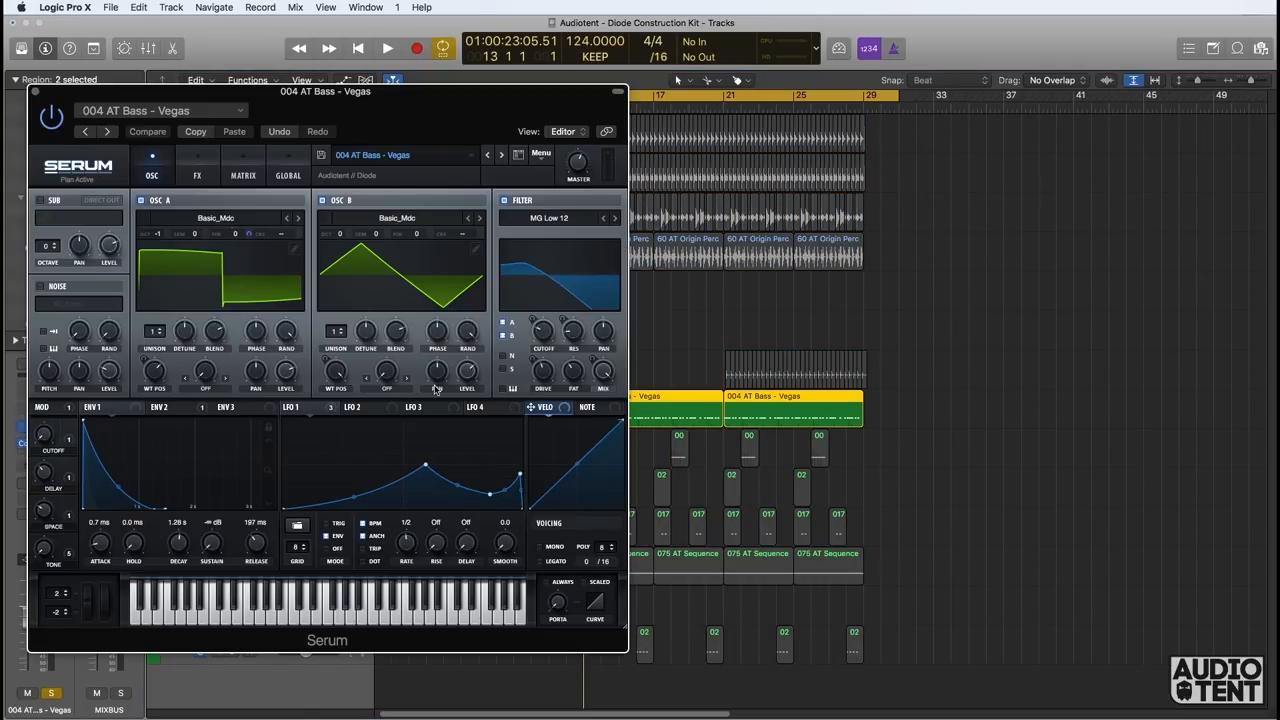
{"action": "left_click", "coordinate": [388, 48]}
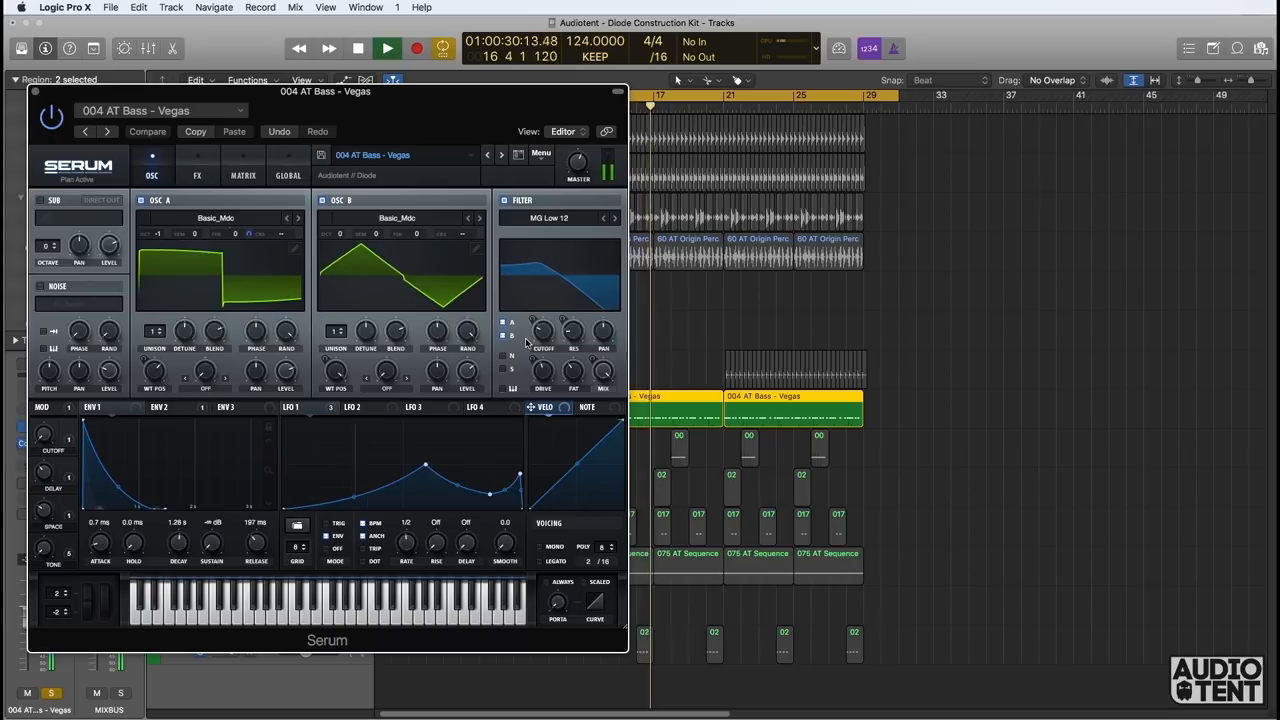
{"action": "left_click", "coordinate": [356, 48]}
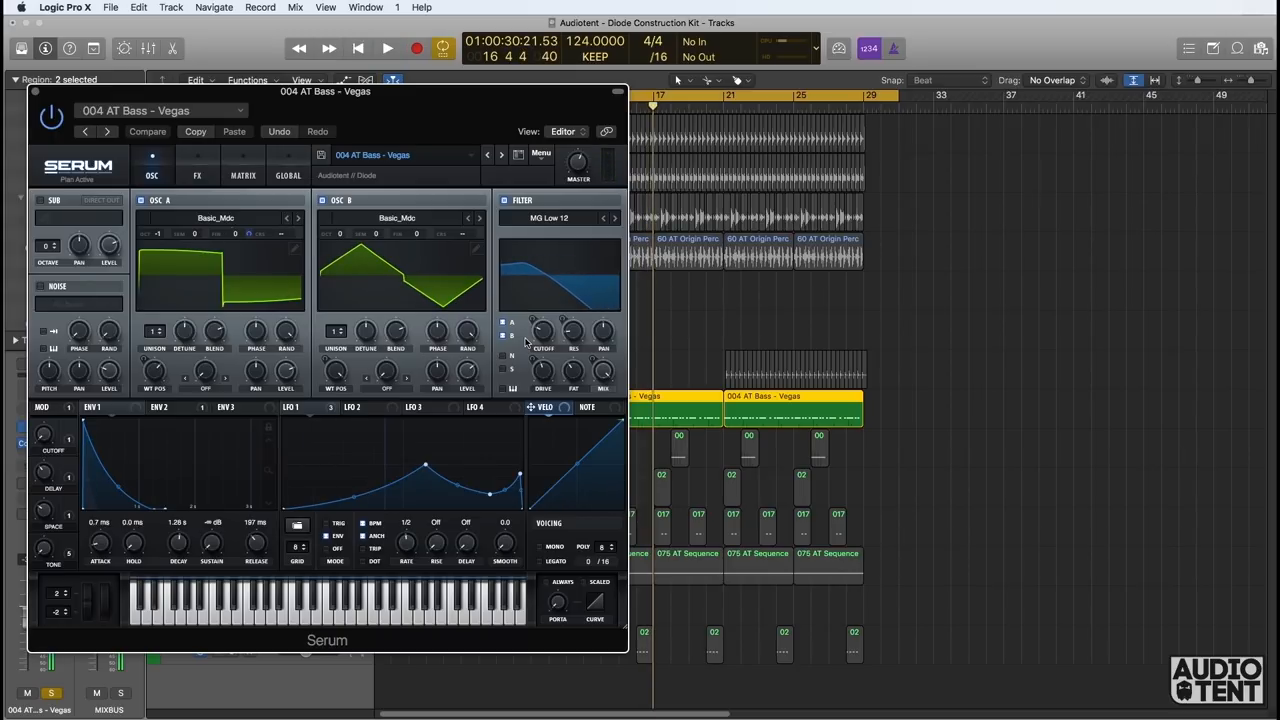
{"action": "mouse_move", "coordinate": [540, 332]}
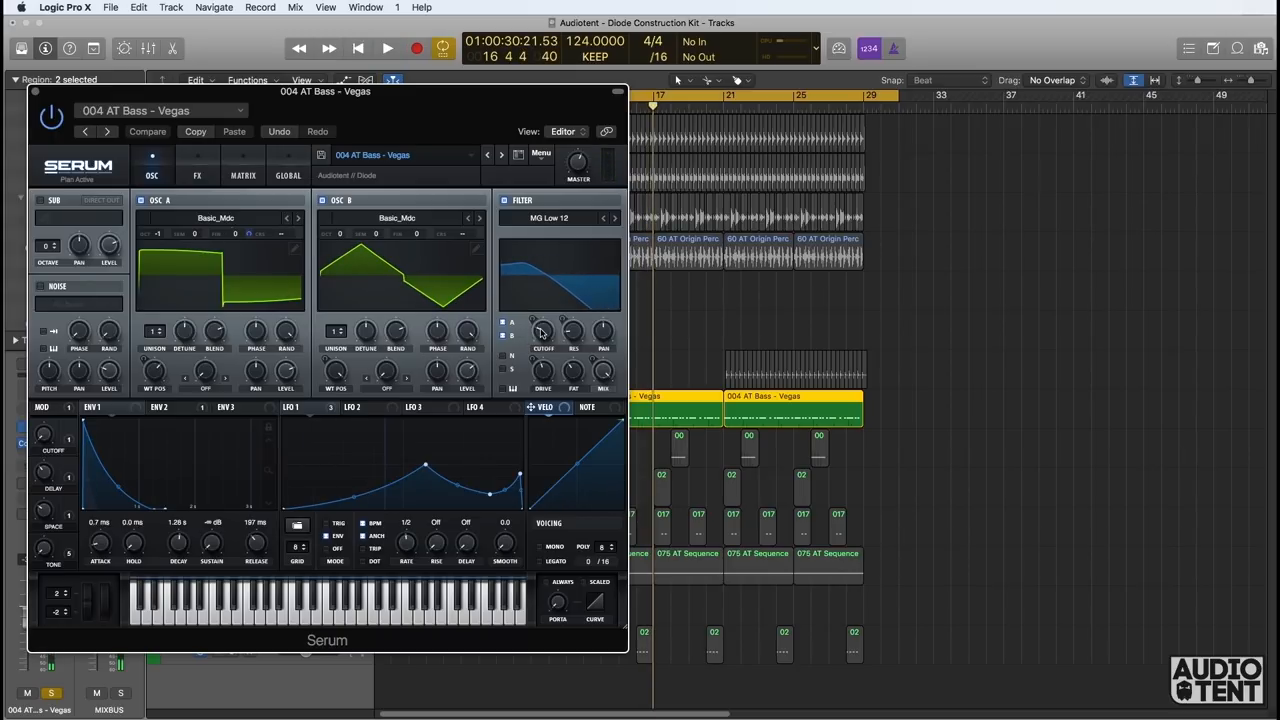
{"action": "mouse_move", "coordinate": [336, 376]}
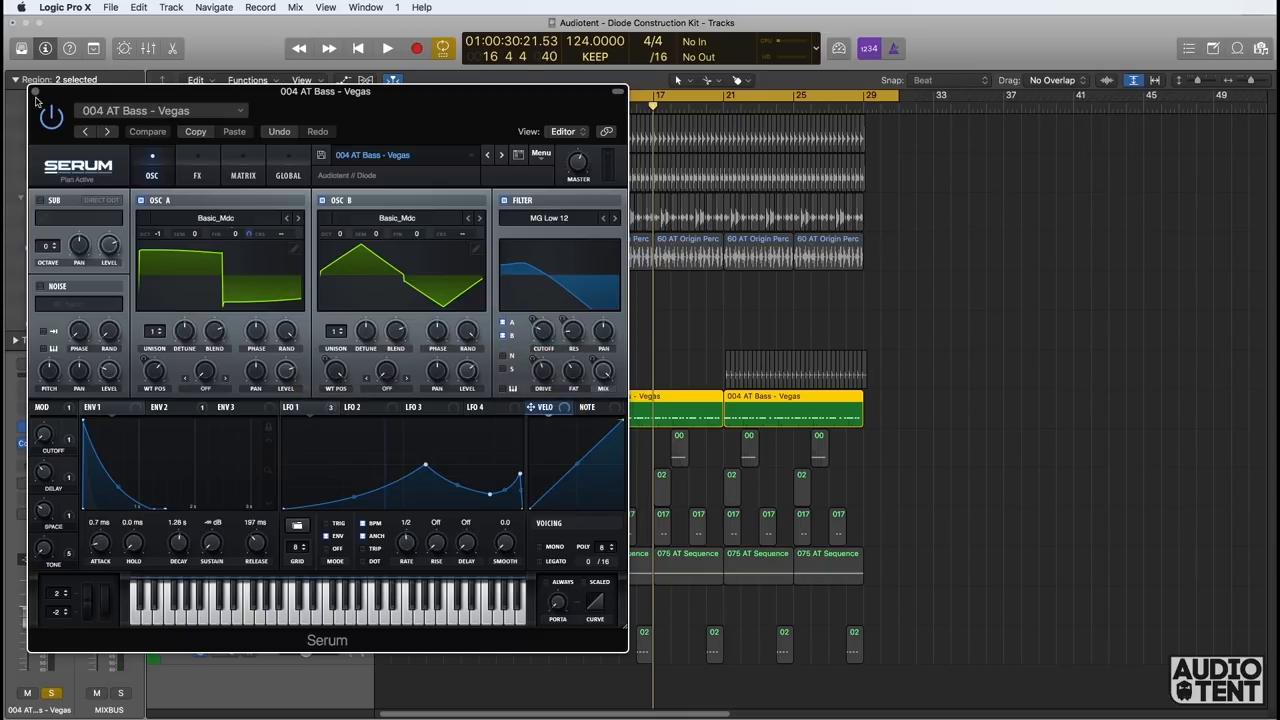
{"action": "mouse_move", "coordinate": [36, 96]}
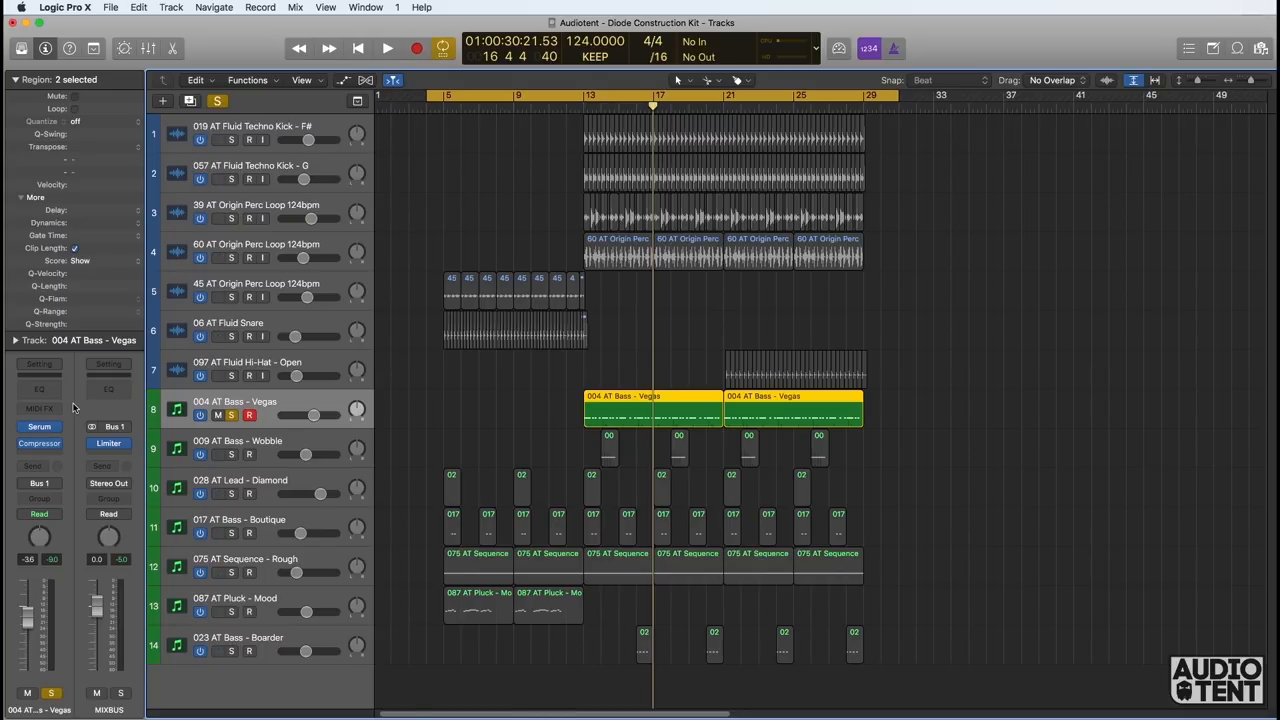
Step: Select the 009 AT Bass - Wobble track to inspect its Serum patch
{"action": "left_click", "coordinate": [40, 444]}
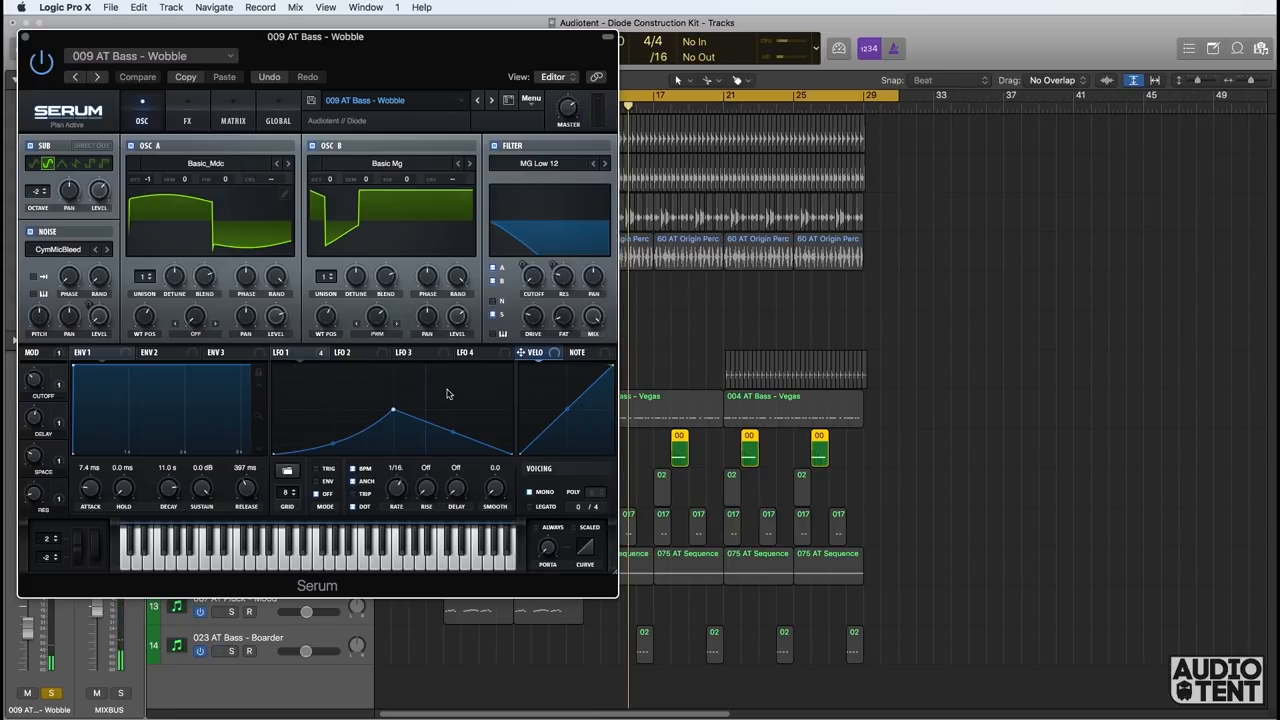
{"action": "mouse_move", "coordinate": [546, 352]}
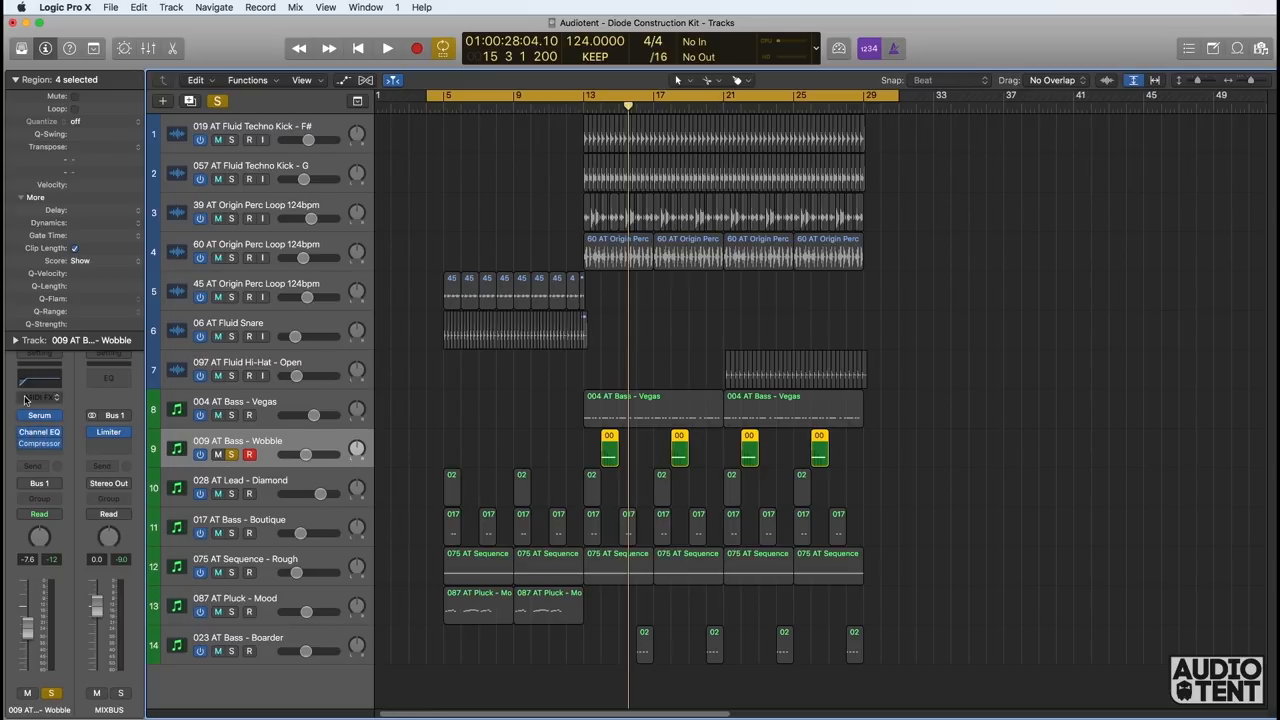
{"action": "mouse_move", "coordinate": [40, 380]}
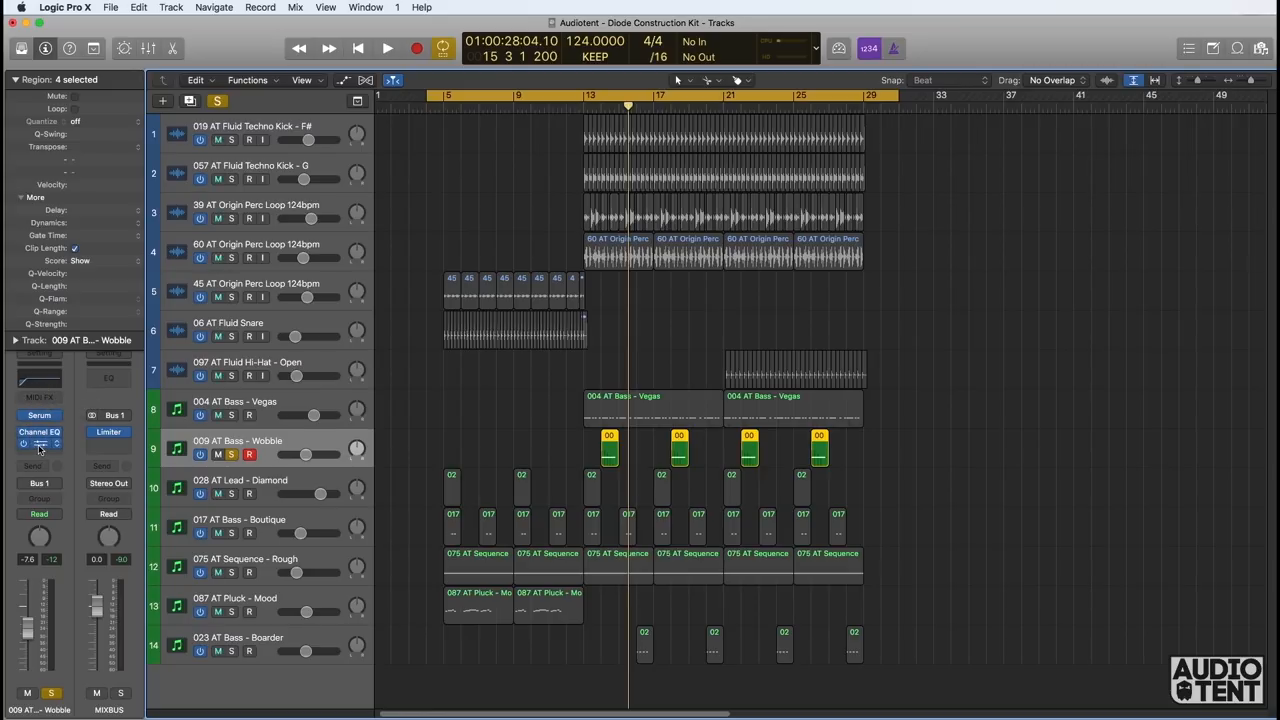
Step: Step through the 028 AT Lead - Diamond track and open the 075 AT Sequence - Rough Serum patch
{"action": "left_click", "coordinate": [240, 480]}
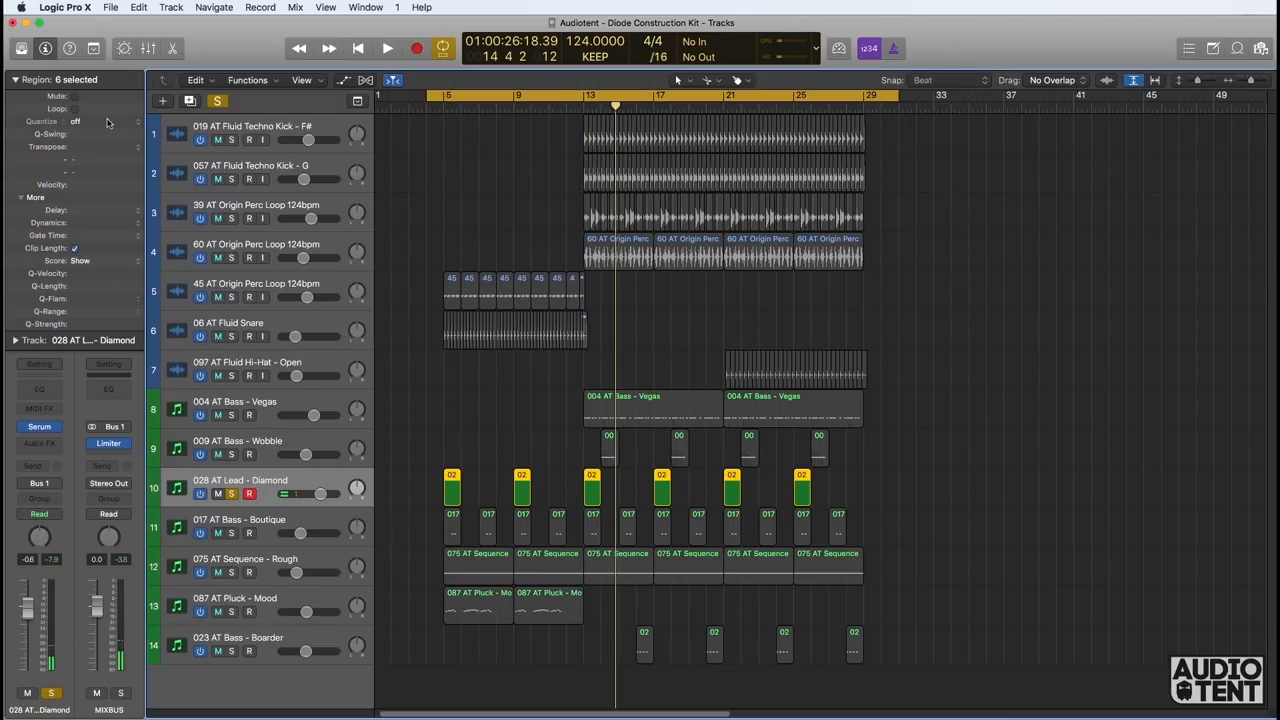
{"action": "left_click", "coordinate": [240, 528]}
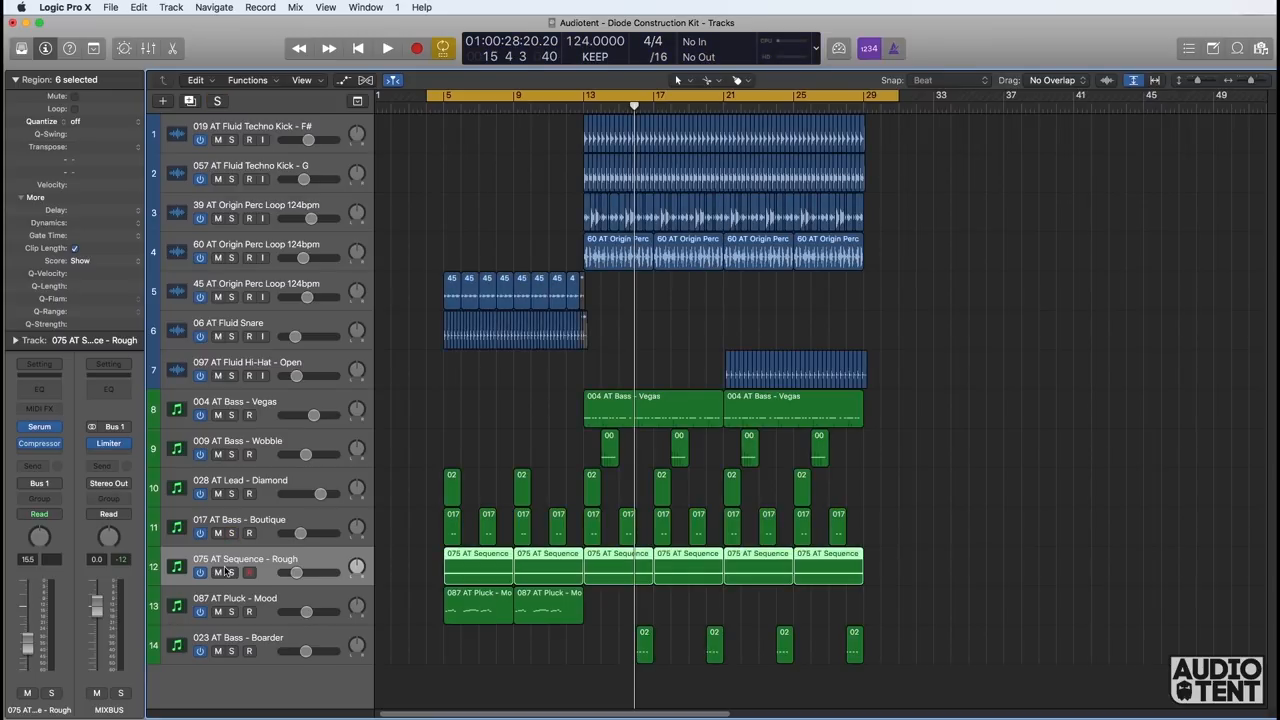
{"action": "left_click", "coordinate": [232, 572]}
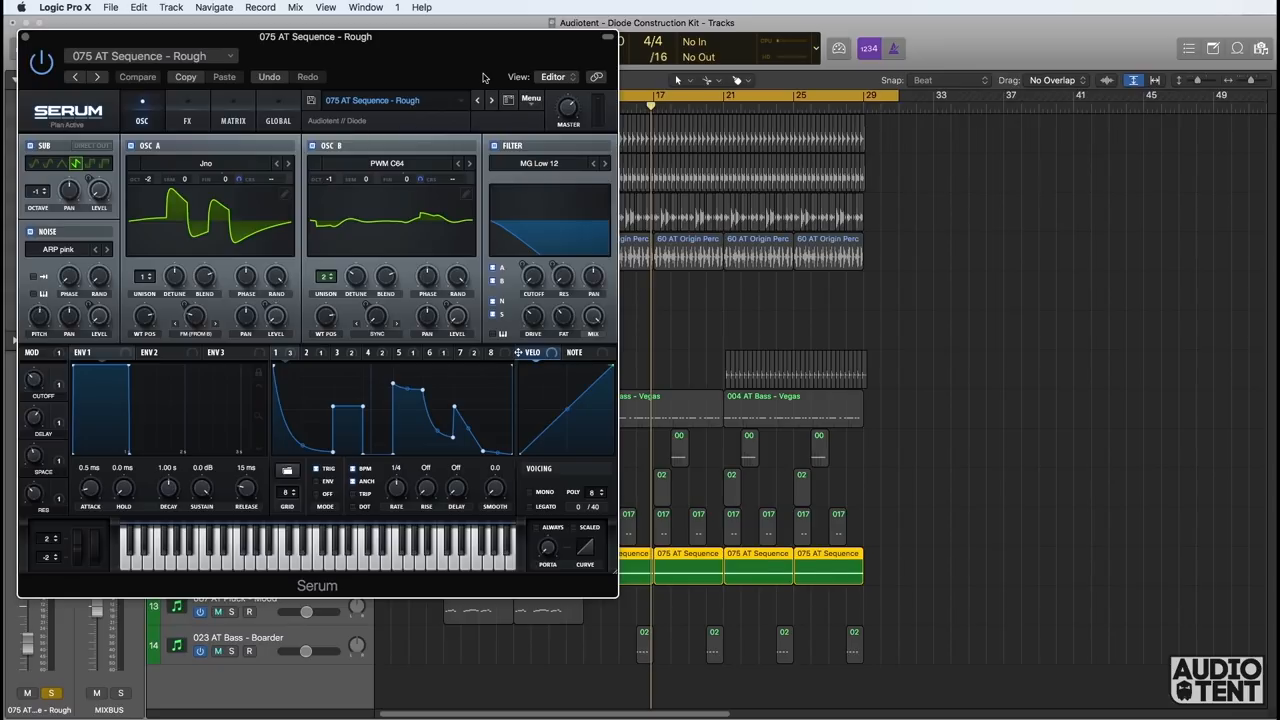
{"action": "mouse_move", "coordinate": [310, 62]}
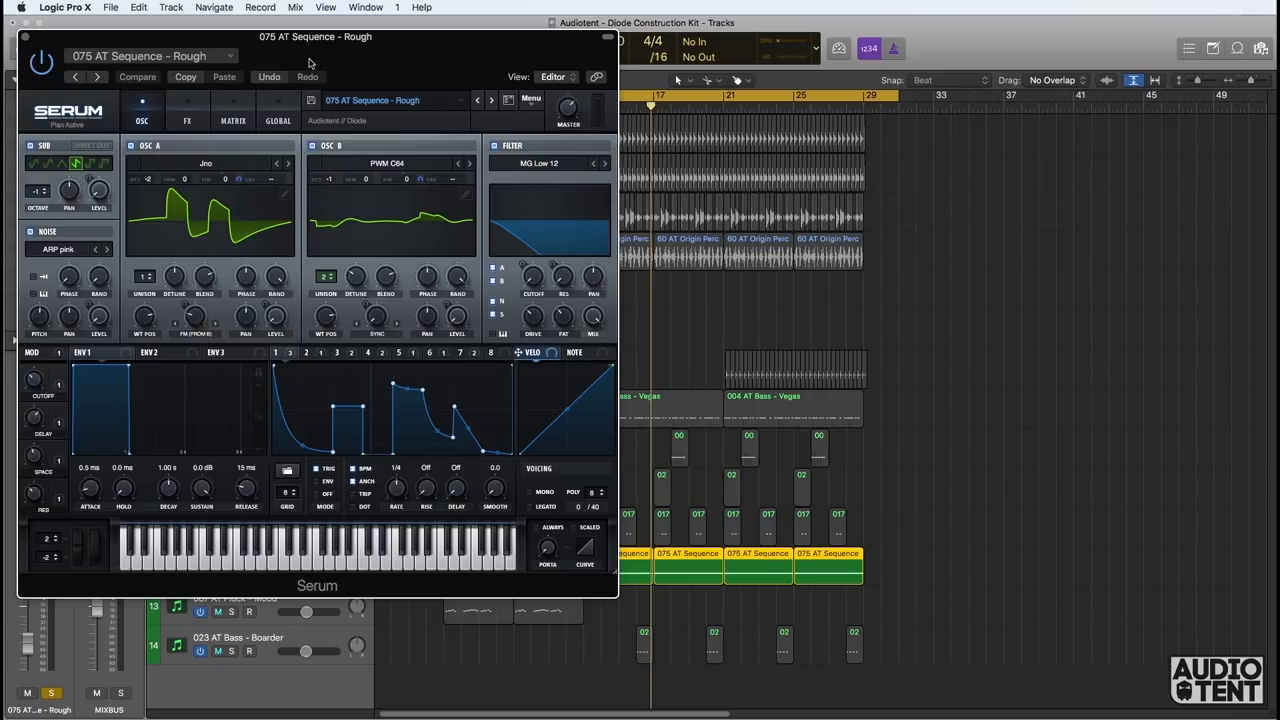
Step: Switch Serum to the MATRIX view and scroll through the Rough patch's modulation slots
{"action": "left_click", "coordinate": [232, 112]}
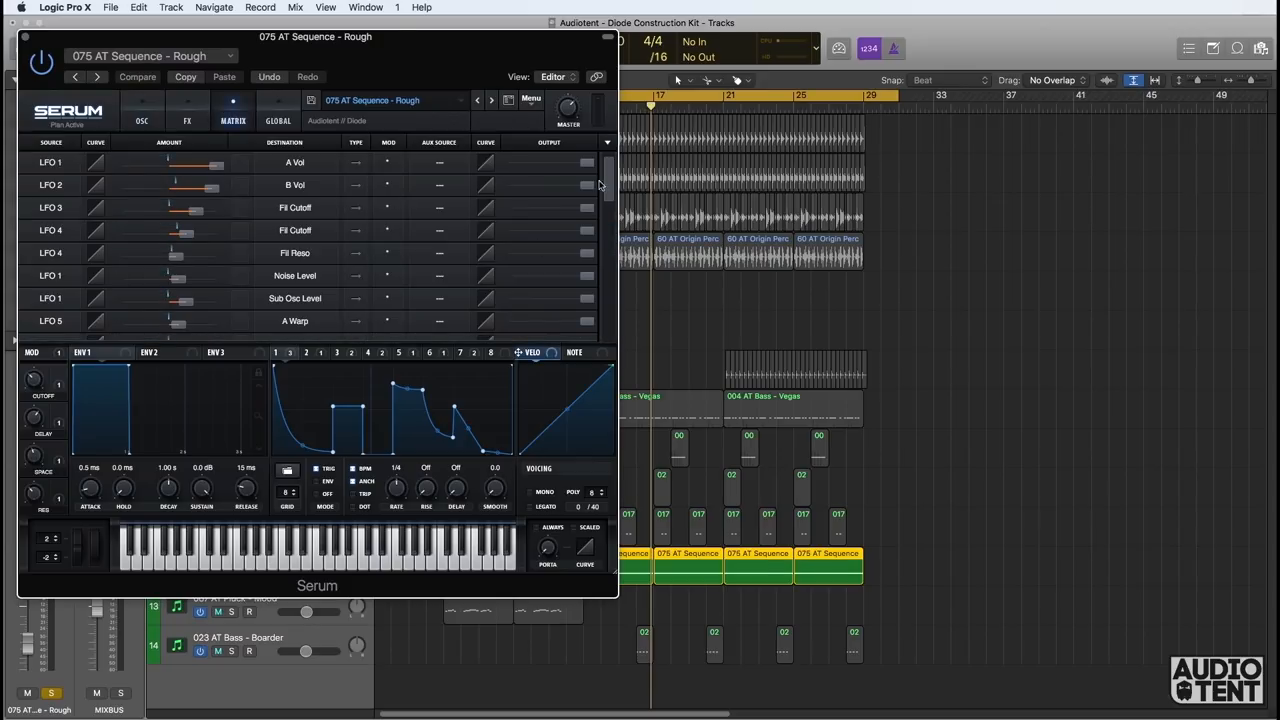
{"action": "scroll", "scroll_direction": "down", "scroll_amount": 3}
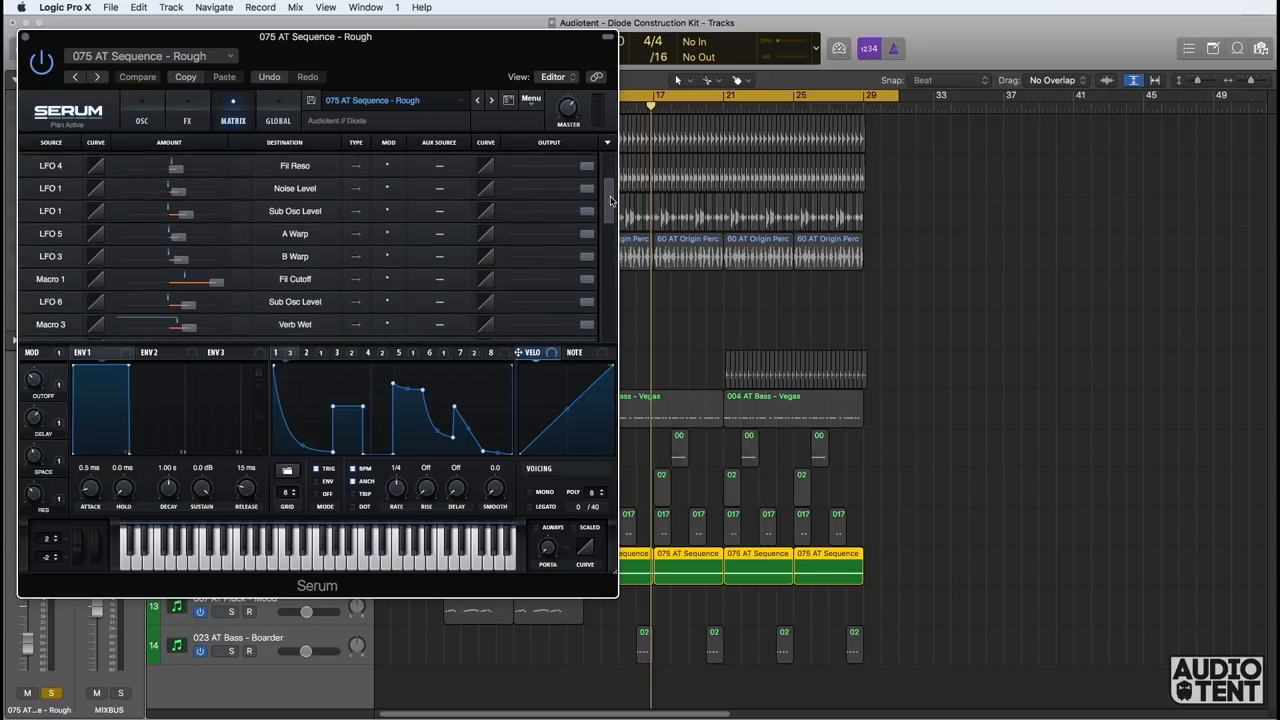
{"action": "scroll", "scroll_direction": "down", "scroll_amount": 3}
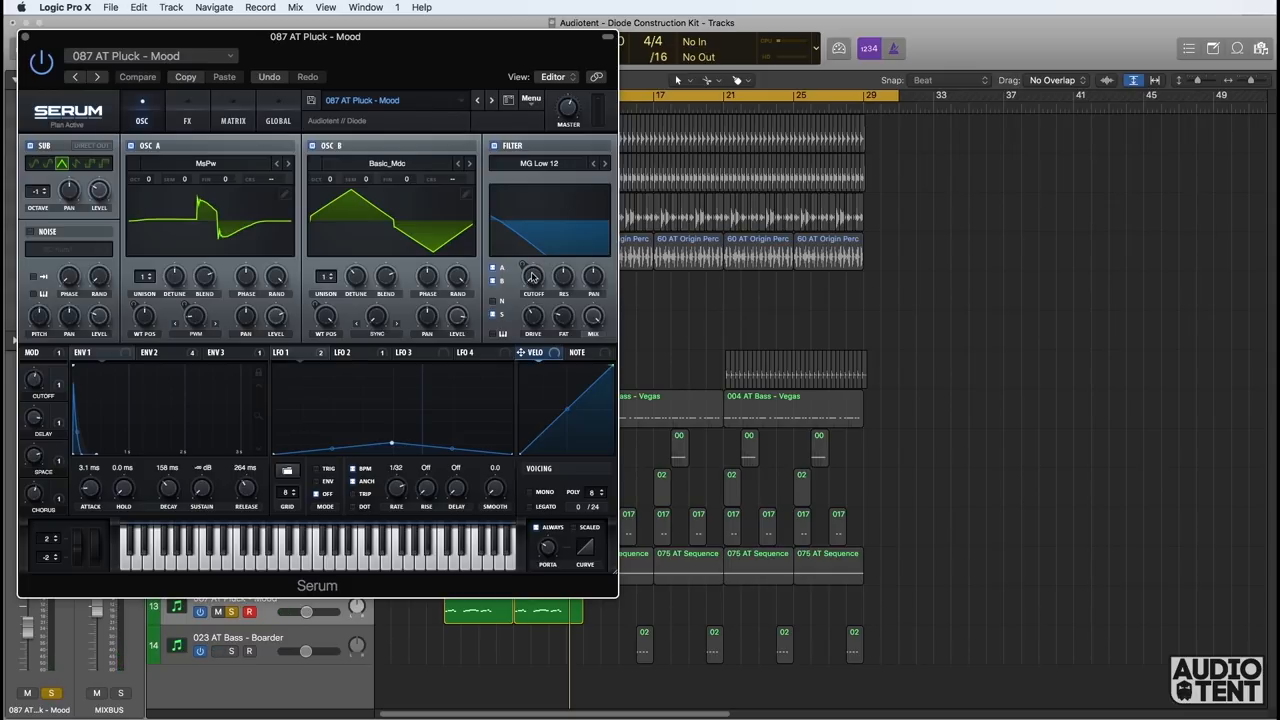
{"action": "mouse_move", "coordinate": [532, 276]}
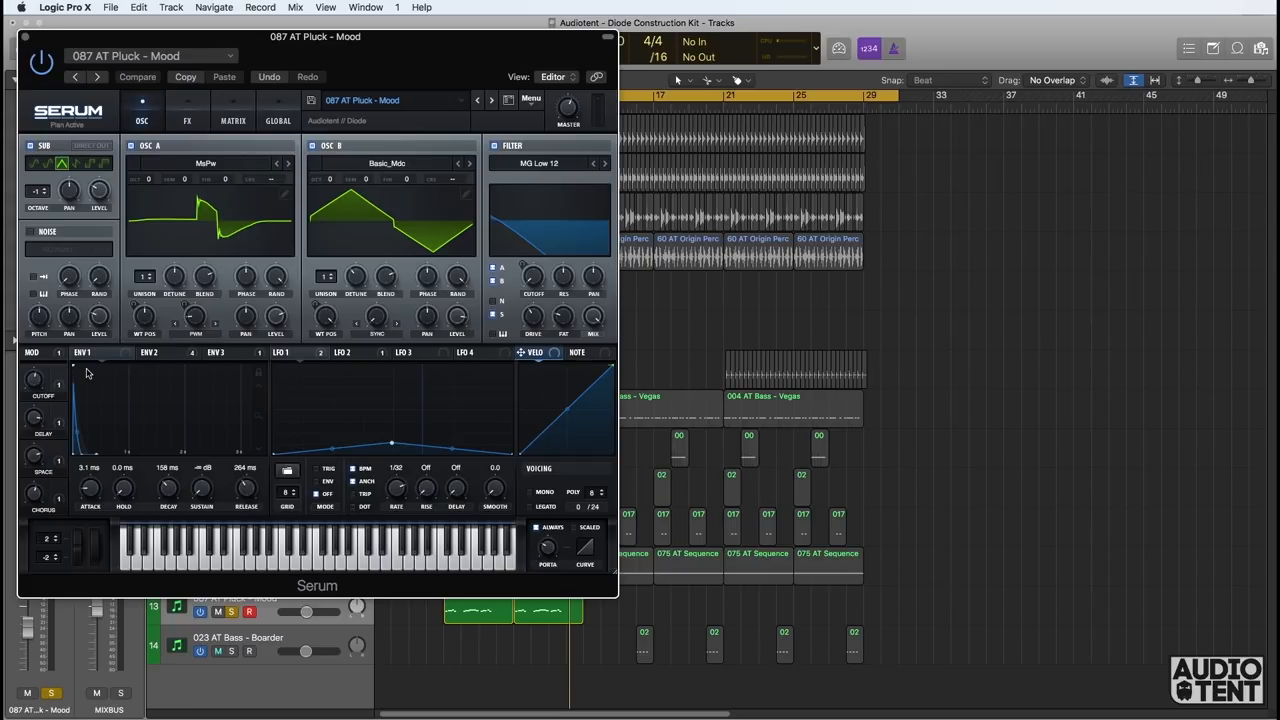
{"action": "mouse_move", "coordinate": [48, 376]}
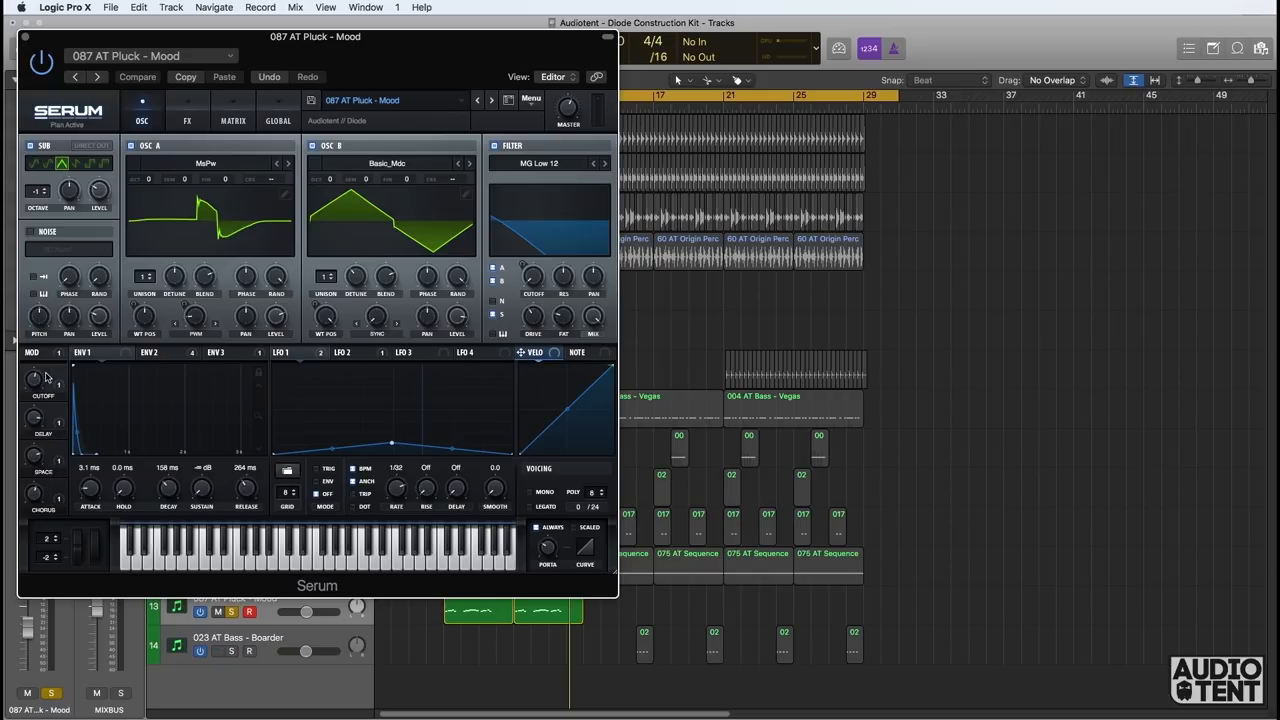
{"action": "mouse_move", "coordinate": [62, 428]}
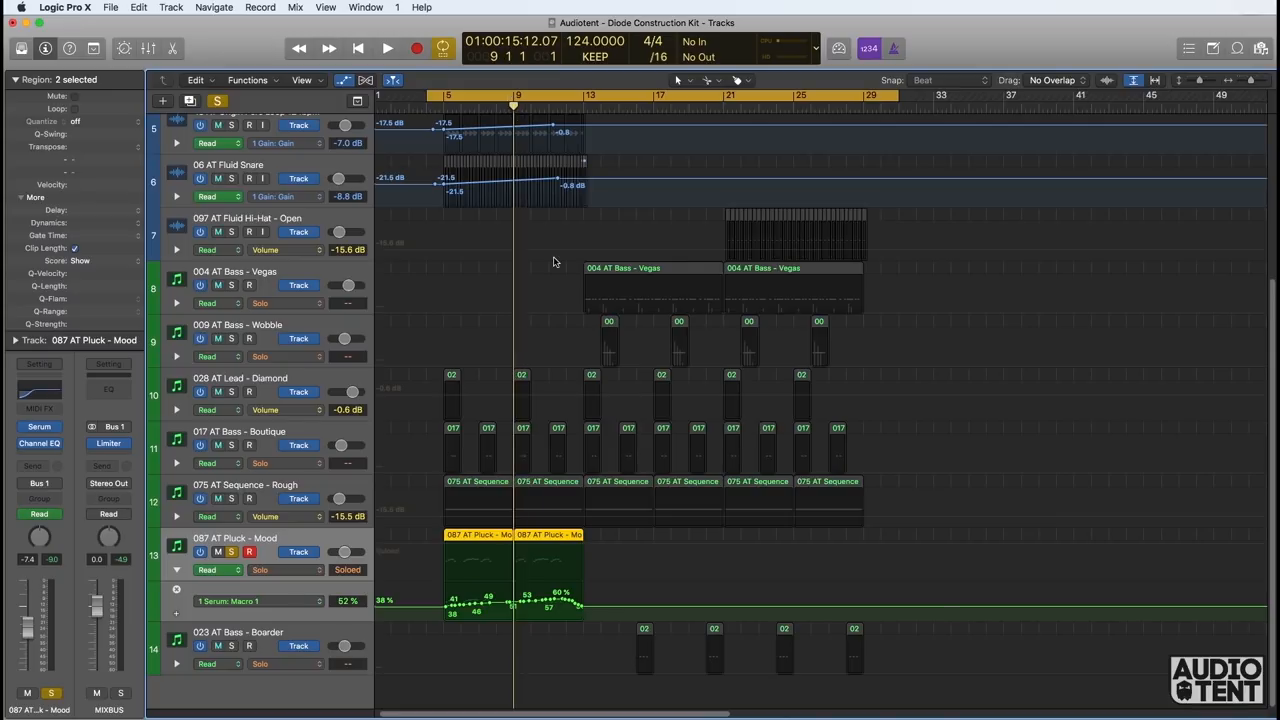
Step: Play the section where the 087 AT Pluck - Mood part enters, then stop
{"action": "left_click", "coordinate": [388, 48]}
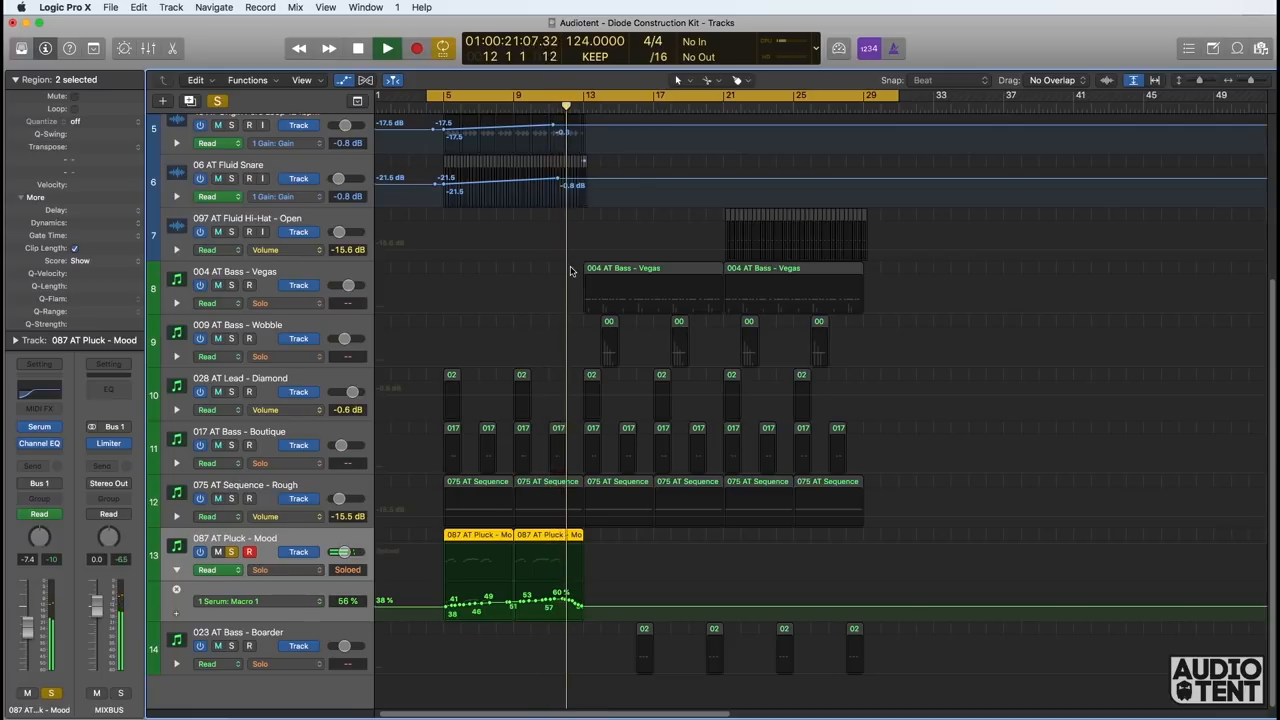
{"action": "left_click", "coordinate": [356, 48]}
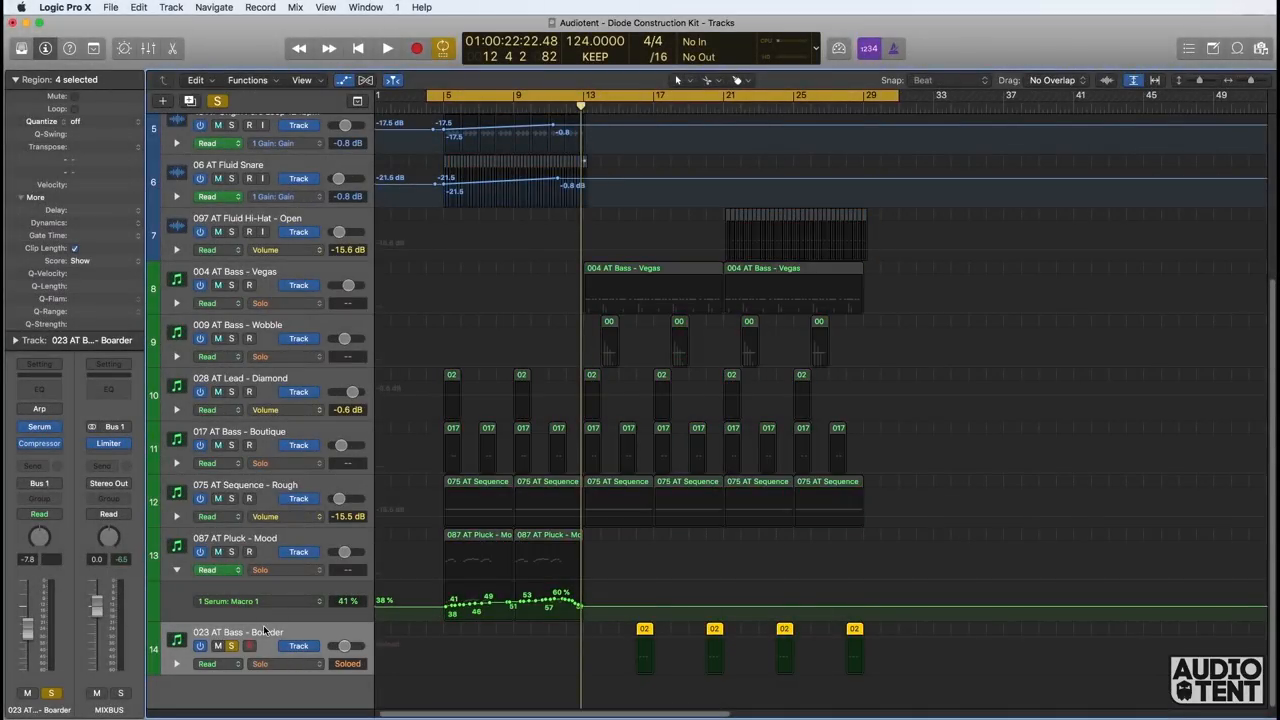
Step: Open the 023 AT Bass - Boarder Serum patch, play it back and view its MATRIX routings
{"action": "double_click", "coordinate": [264, 632]}
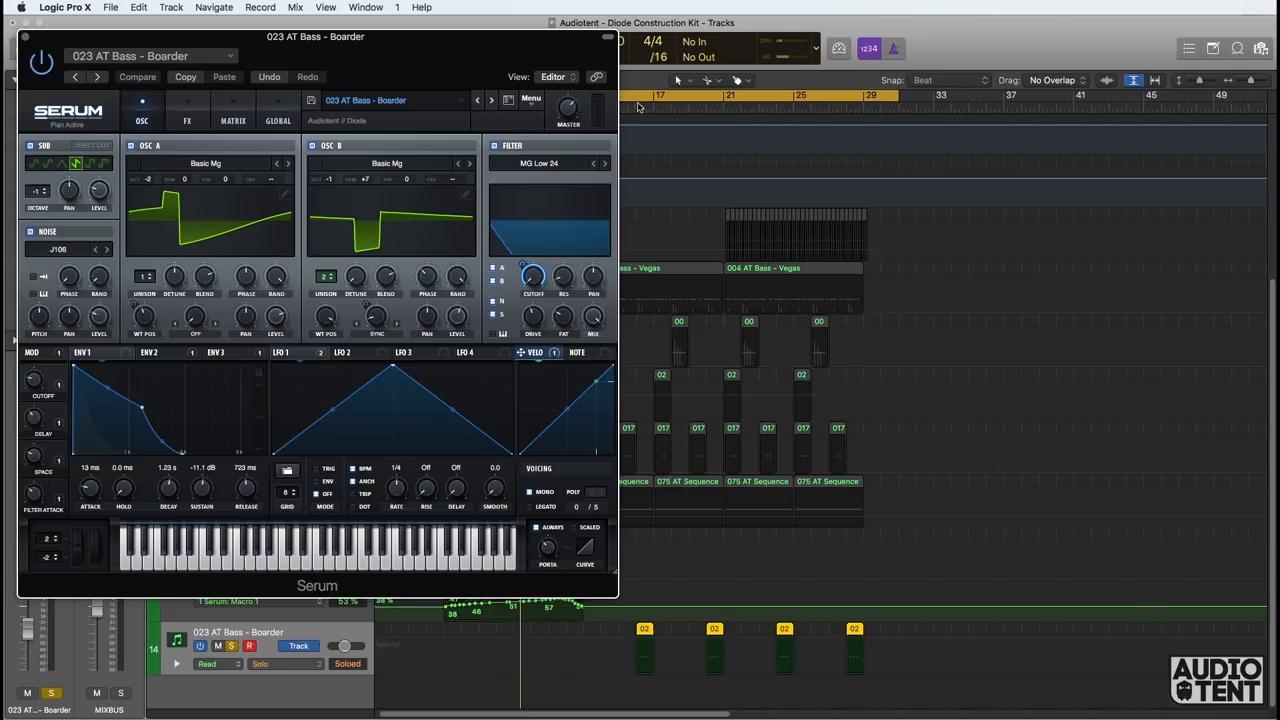
{"action": "left_click", "coordinate": [386, 48]}
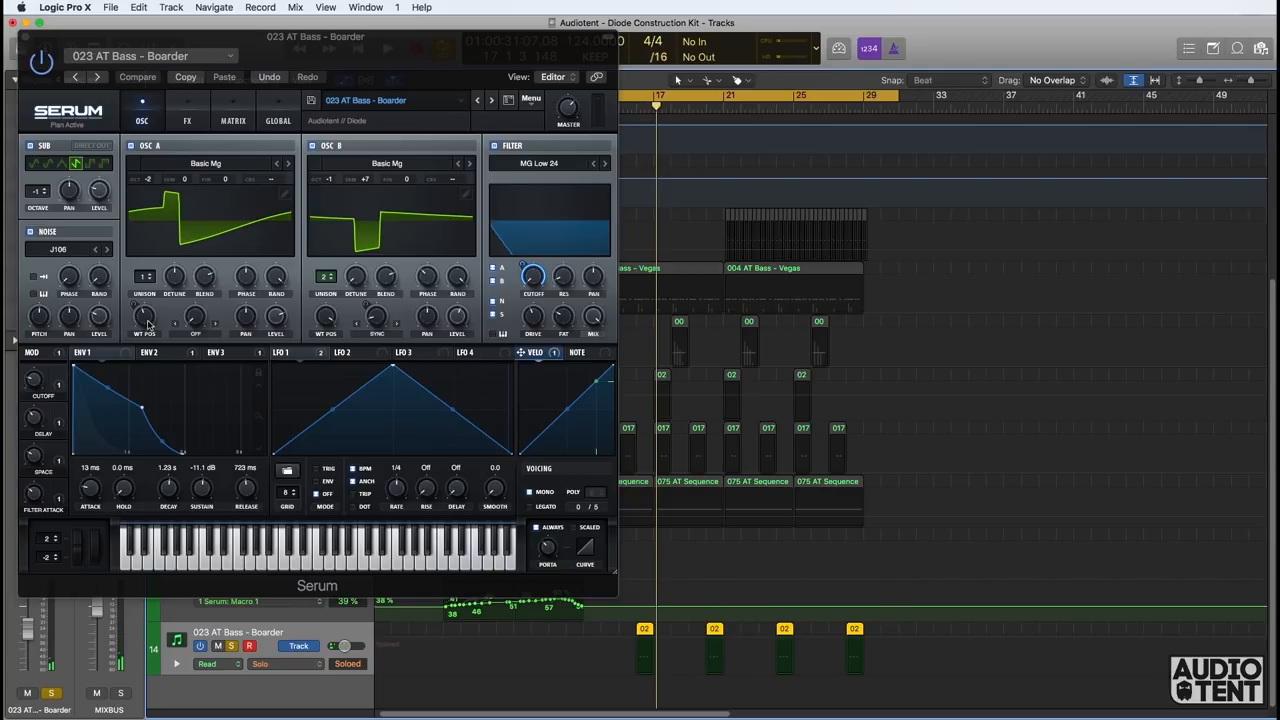
{"action": "mouse_move", "coordinate": [348, 272]}
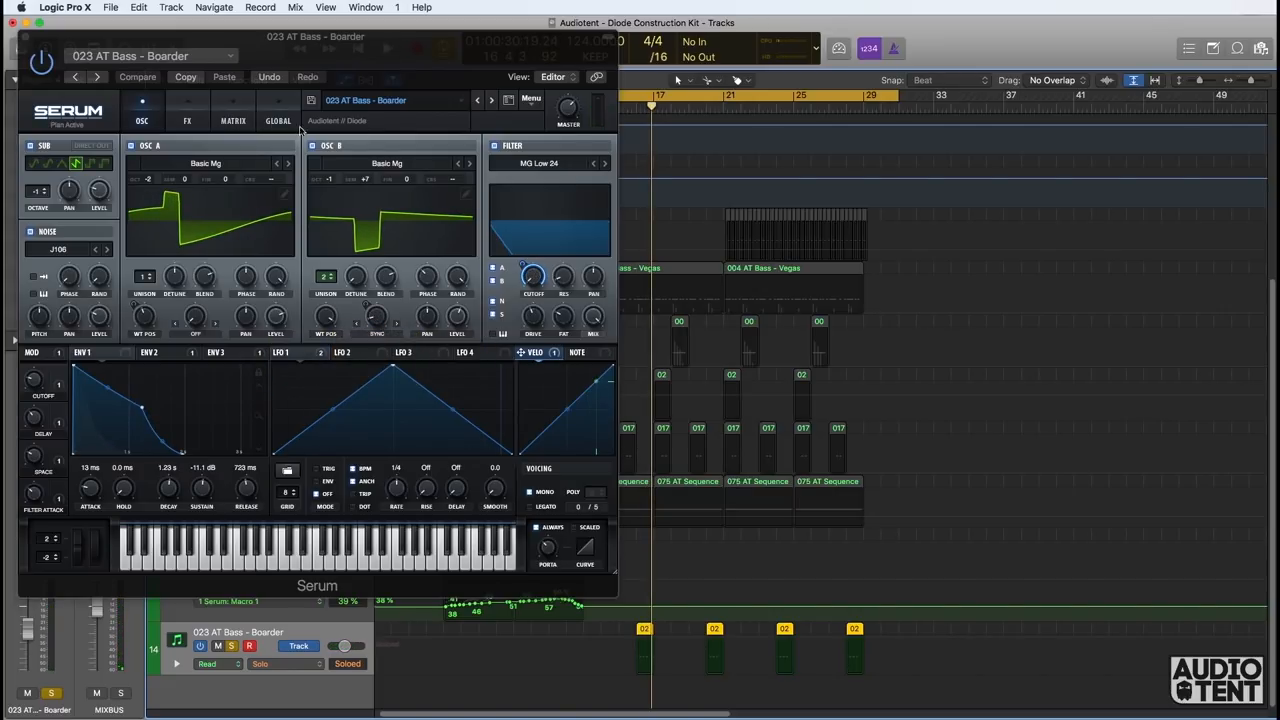
{"action": "left_click", "coordinate": [232, 114]}
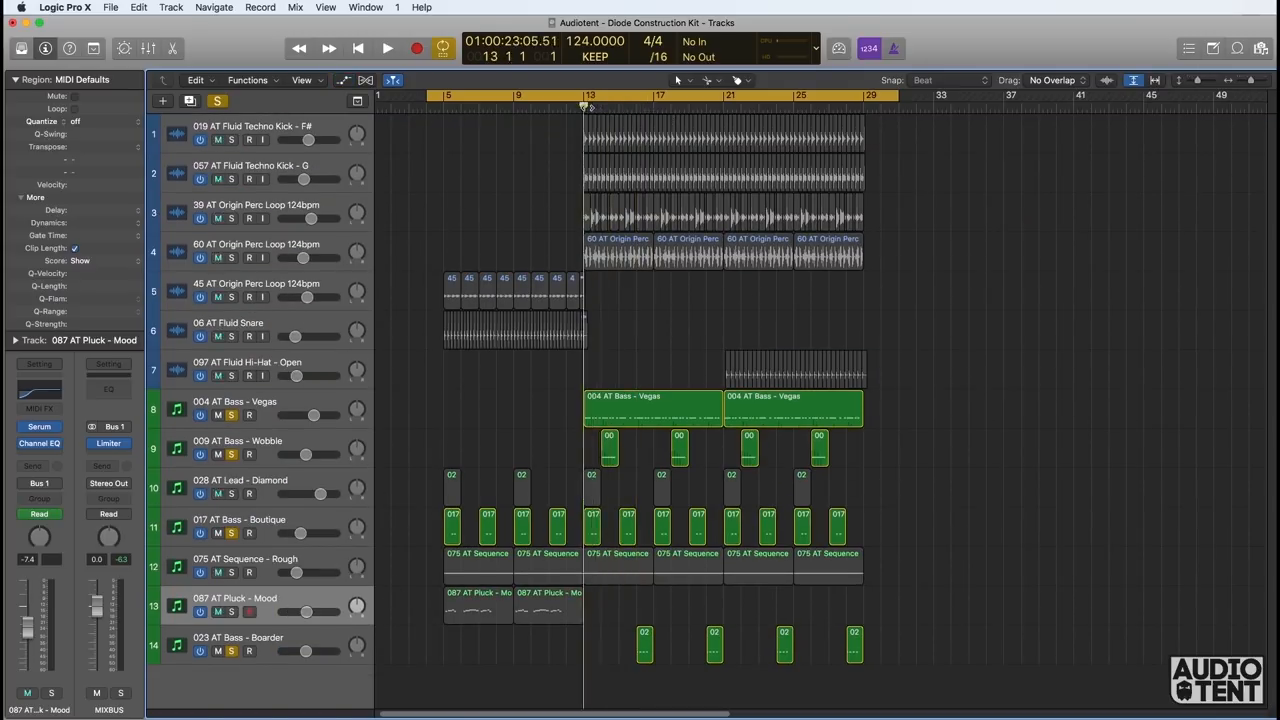
{"action": "mouse_move", "coordinate": [856, 332]}
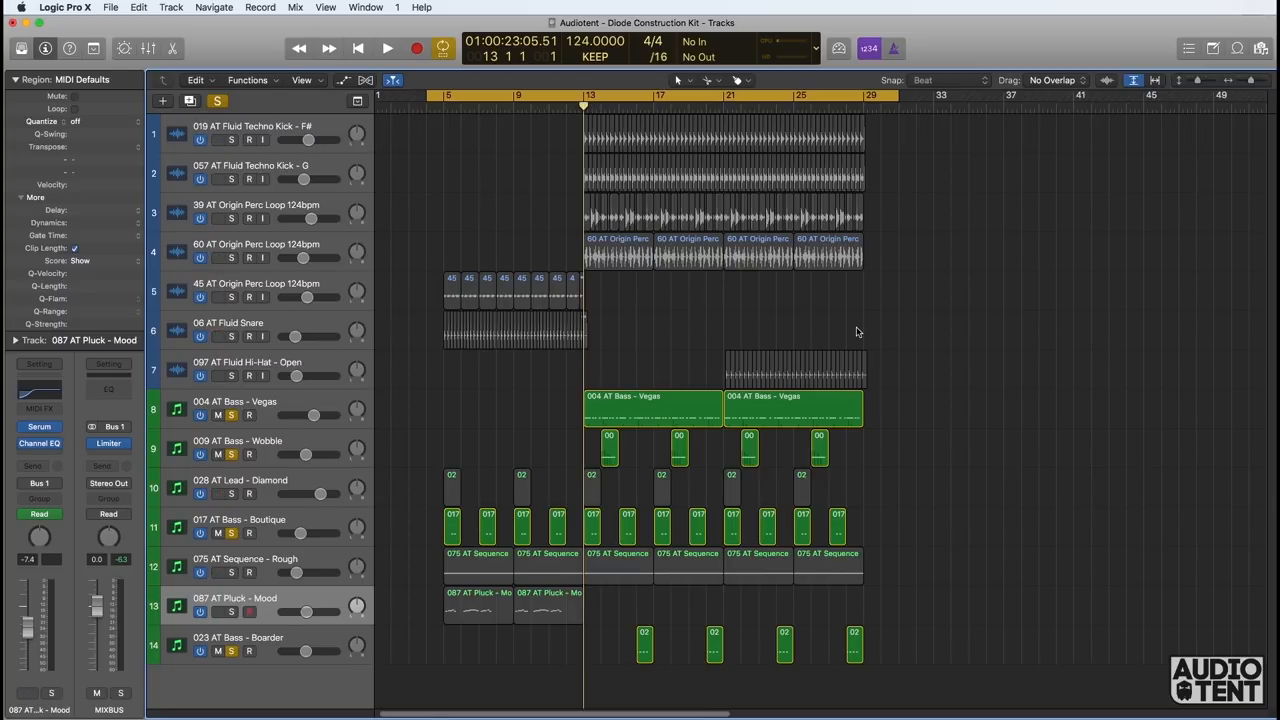
Step: Play the full fourteen-track arrangement from bar 13, then stop
{"action": "left_click", "coordinate": [388, 48]}
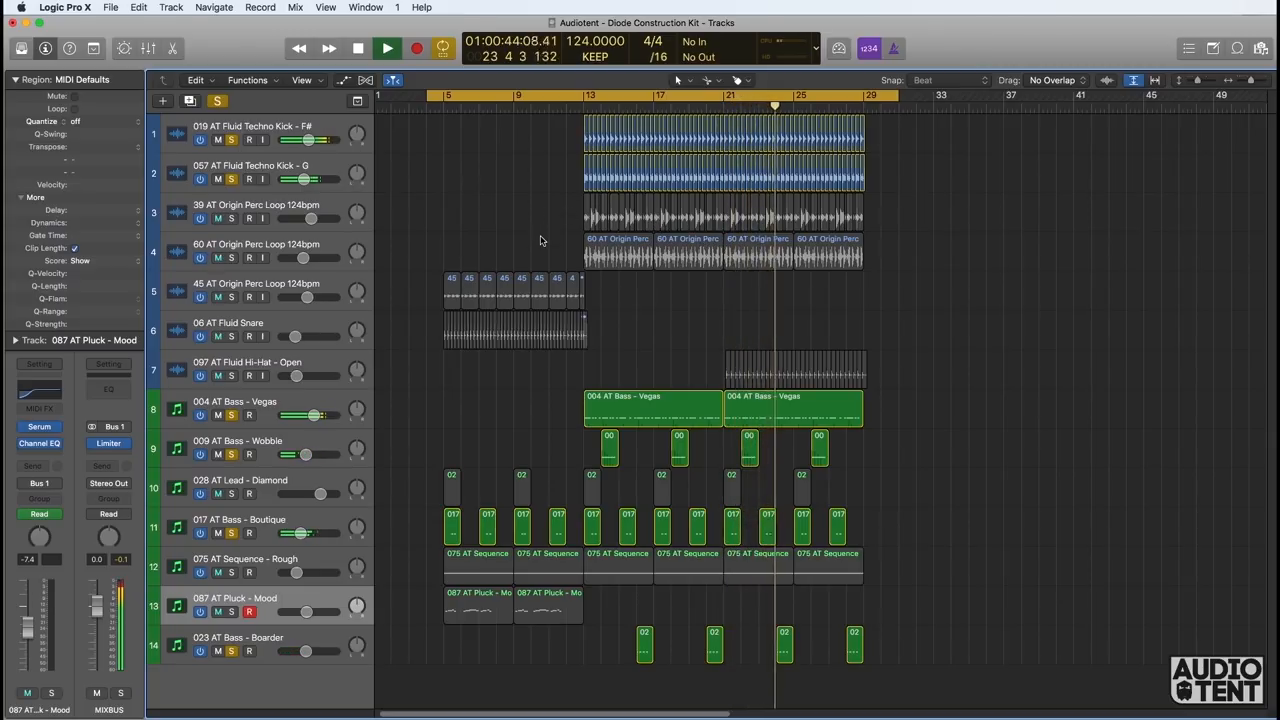
{"action": "left_click", "coordinate": [388, 48]}
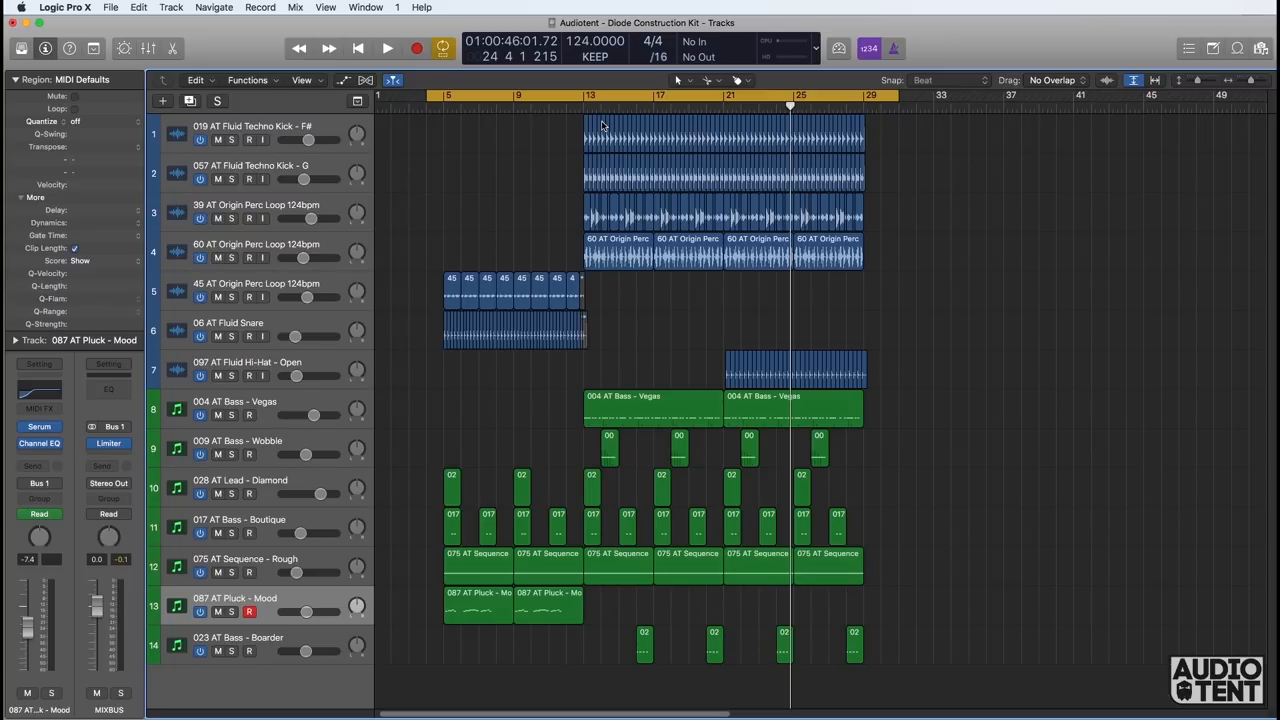
{"action": "mouse_move", "coordinate": [744, 164]}
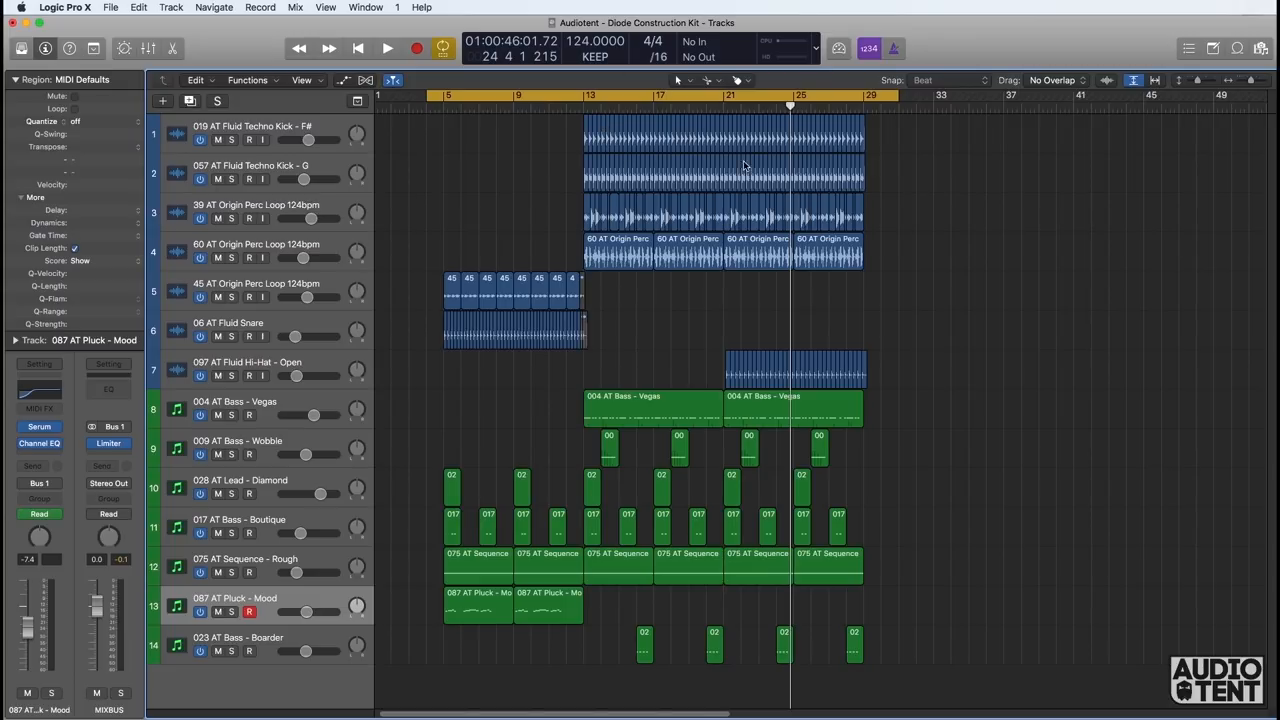